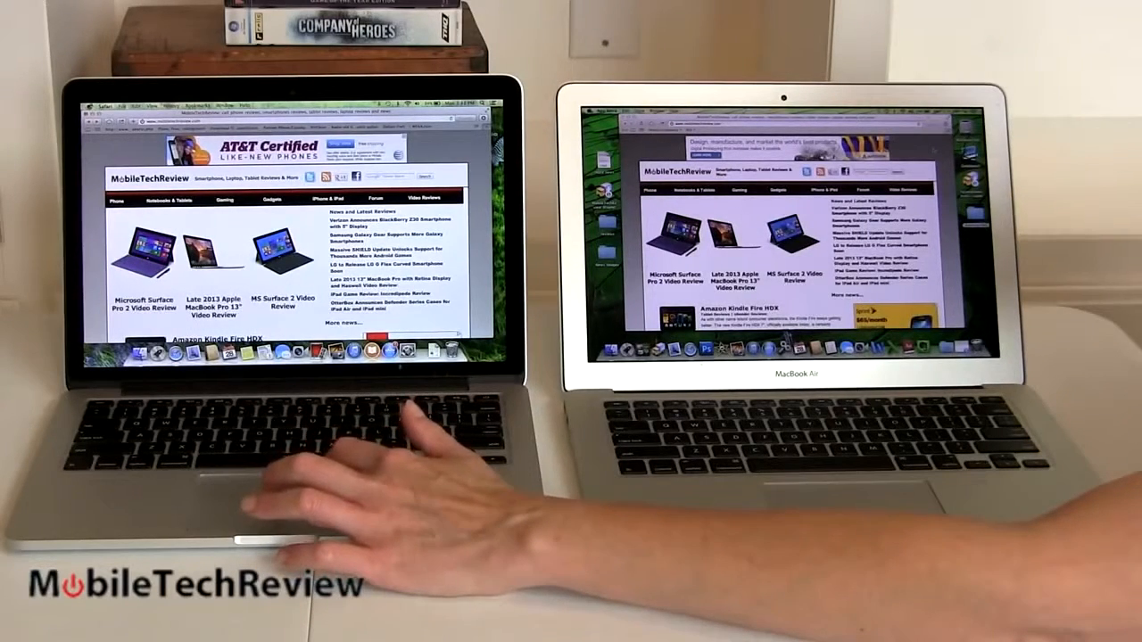
Step: Bring up the Displays pane of System Preferences for the MacBook Pro's built-in screen
click(89, 104)
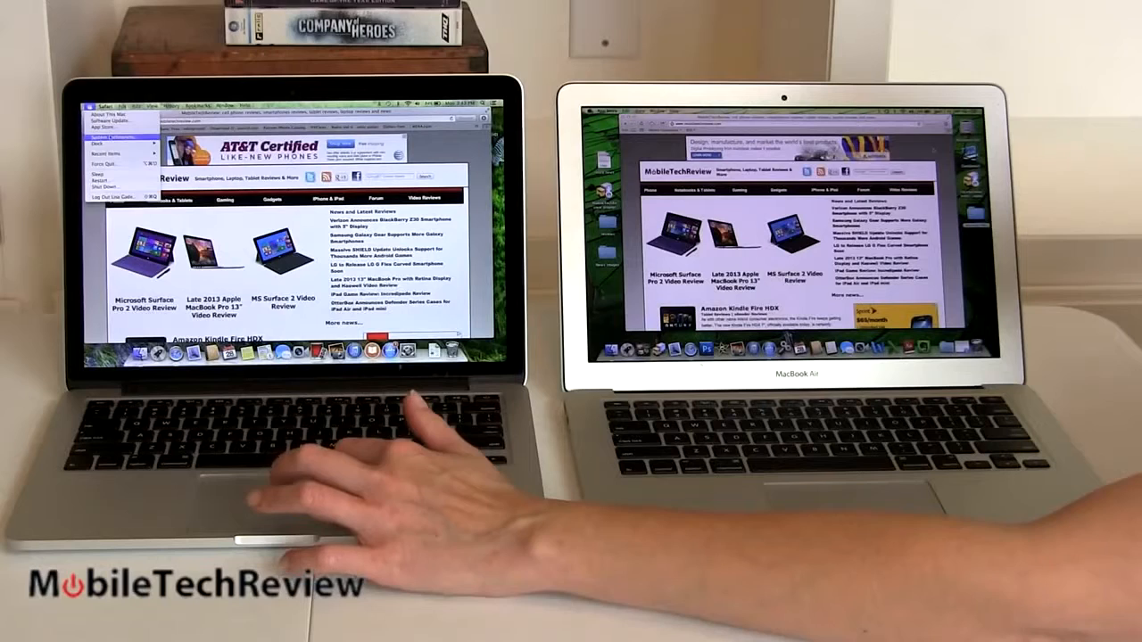
click(97, 134)
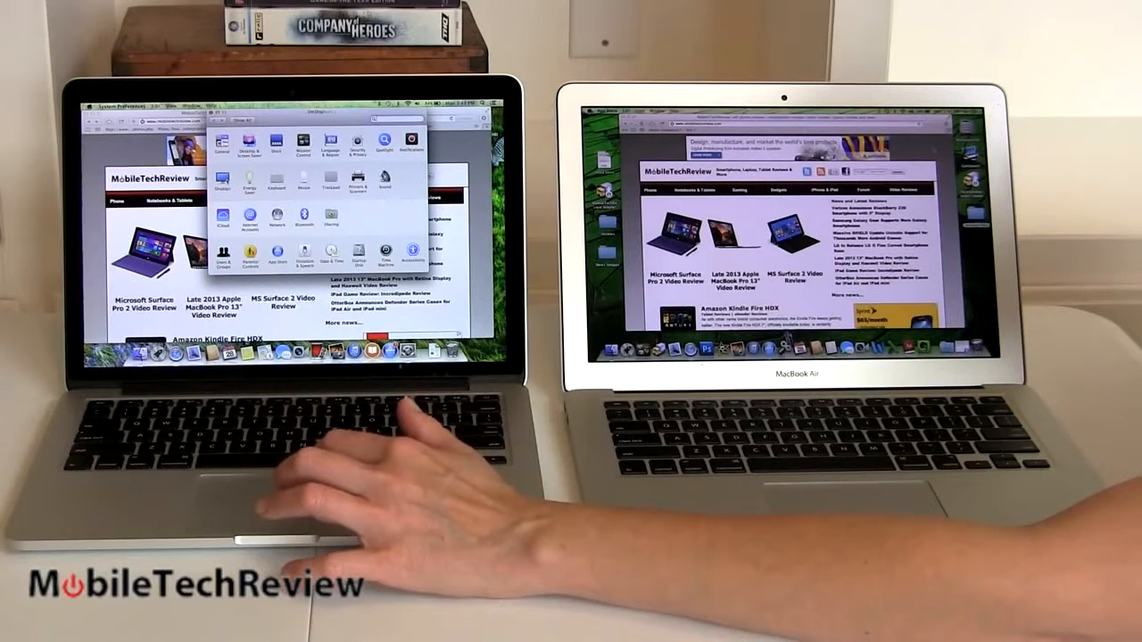
click(248, 143)
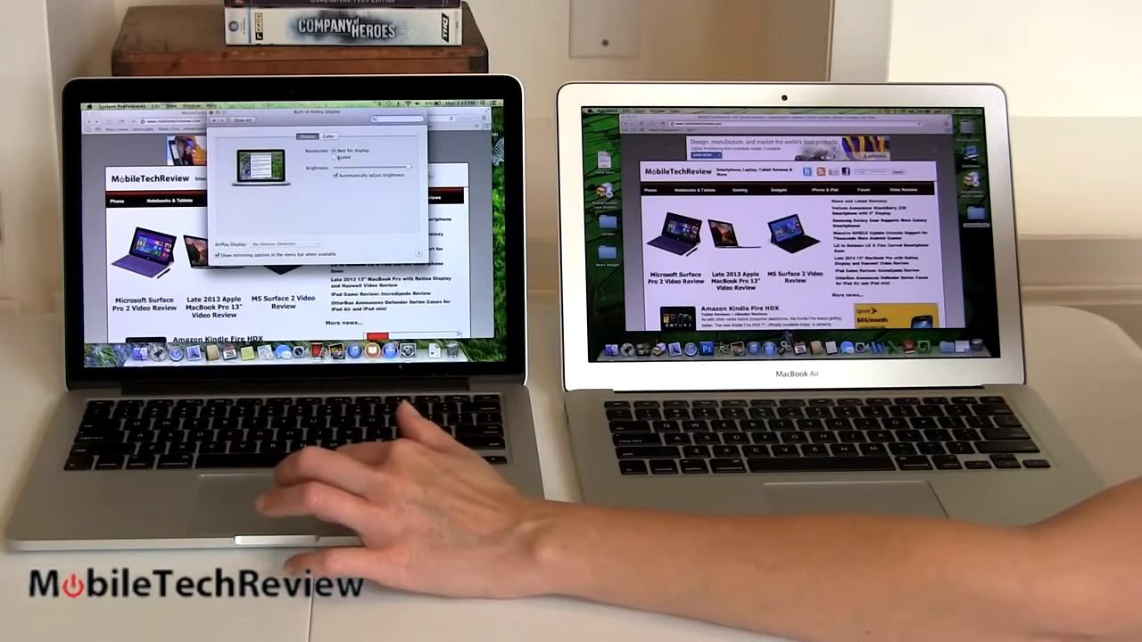